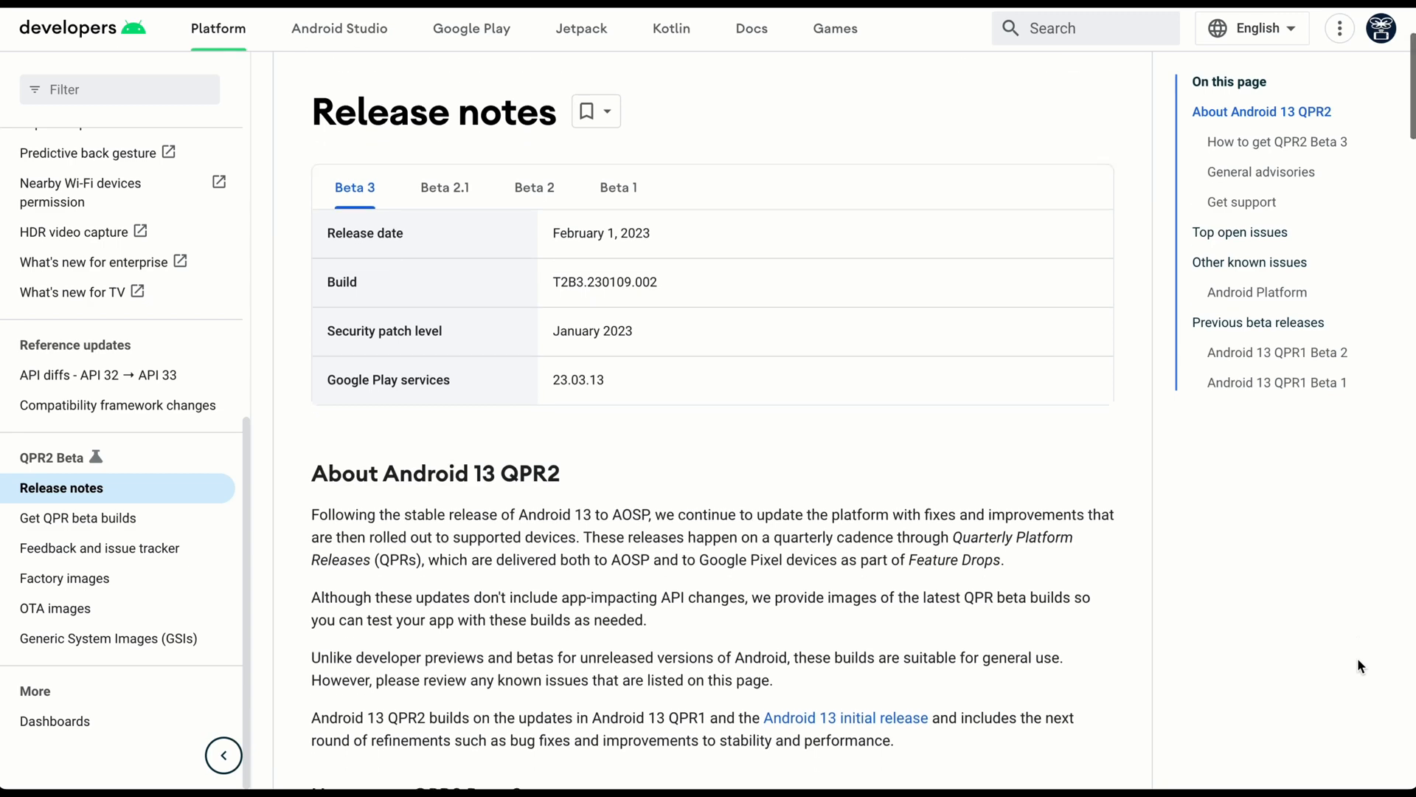
# Scroll the release notes past General advisories and Get support to the Top resolved issues heading
pyautogui.scroll(-3)
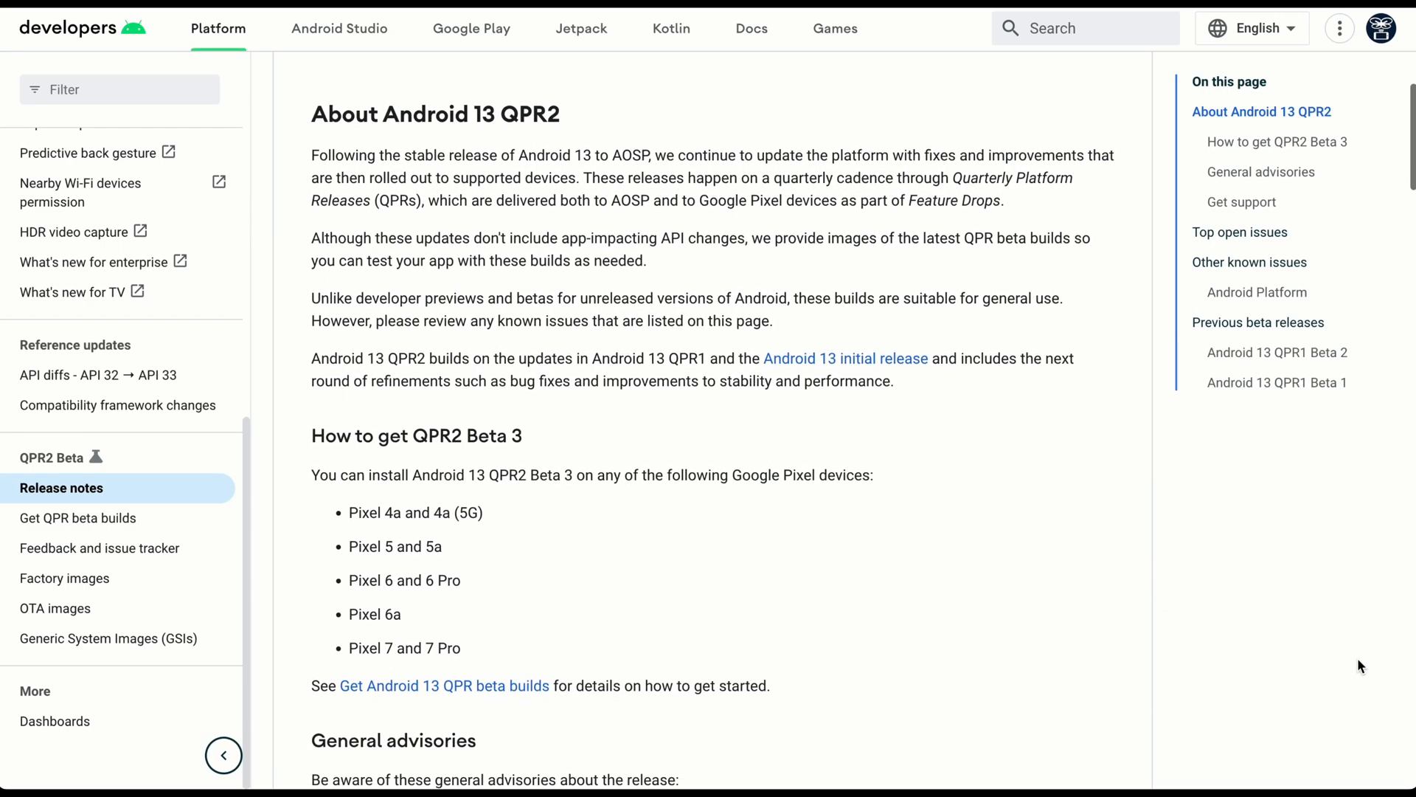
pyautogui.scroll(-3)
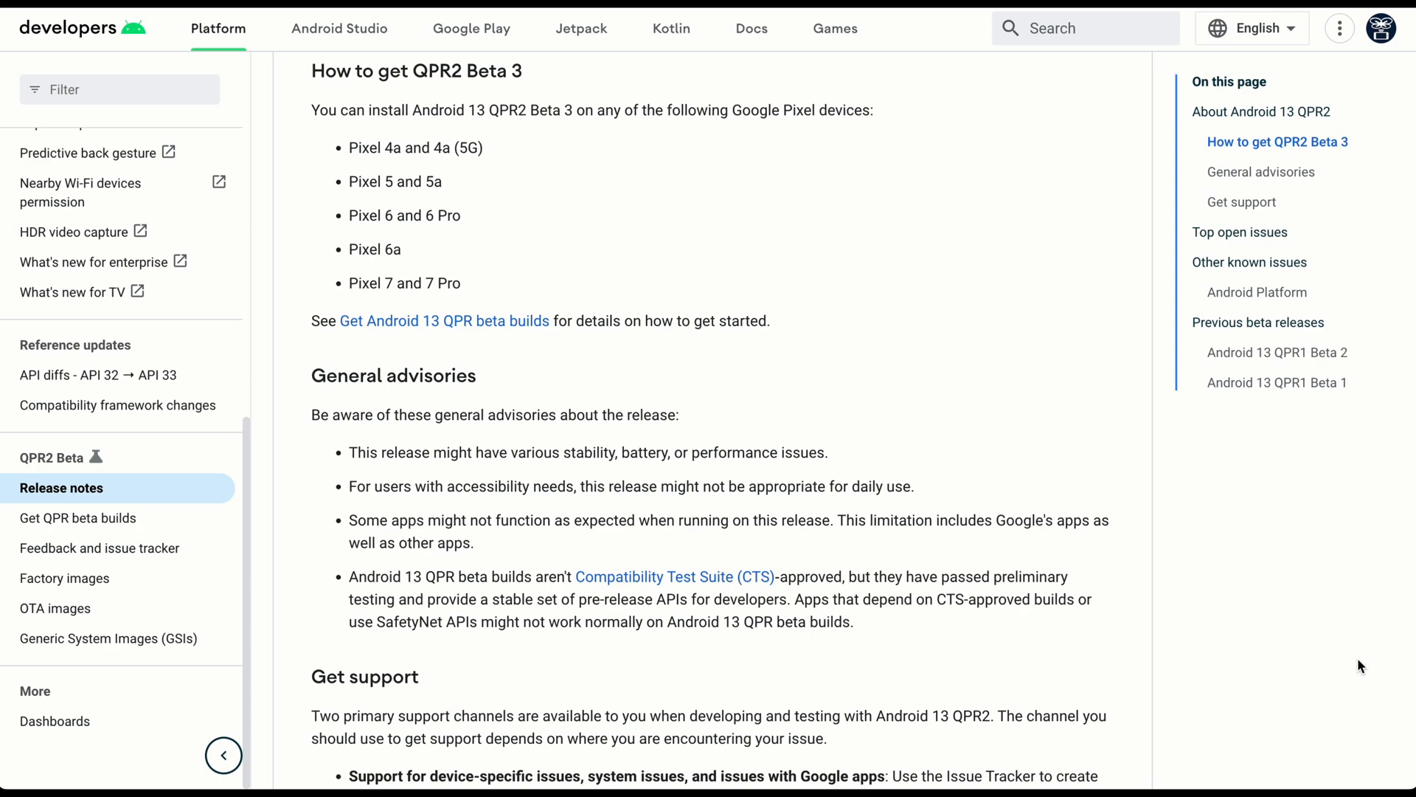
pyautogui.scroll(-3)
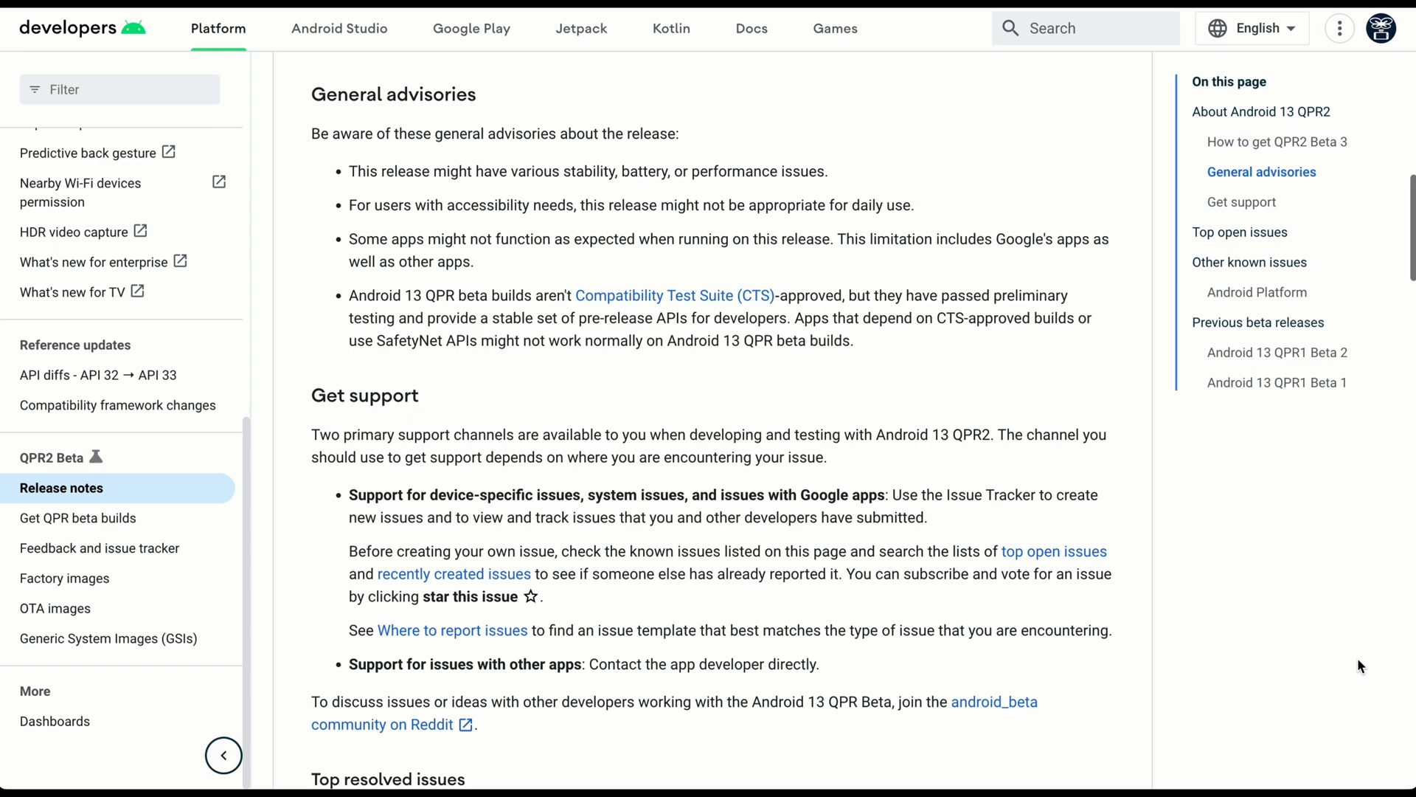
pyautogui.scroll(-3)
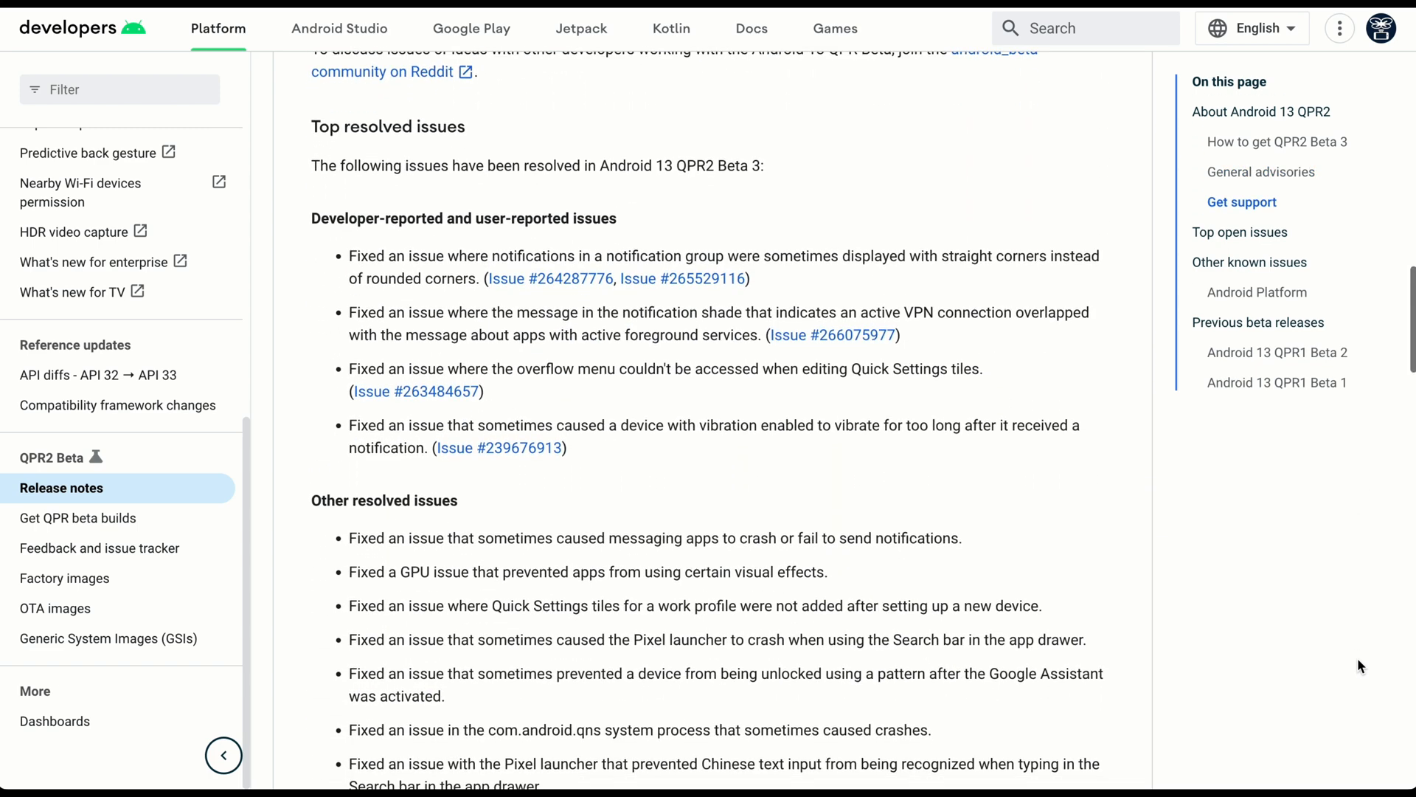
pyautogui.scroll(3)
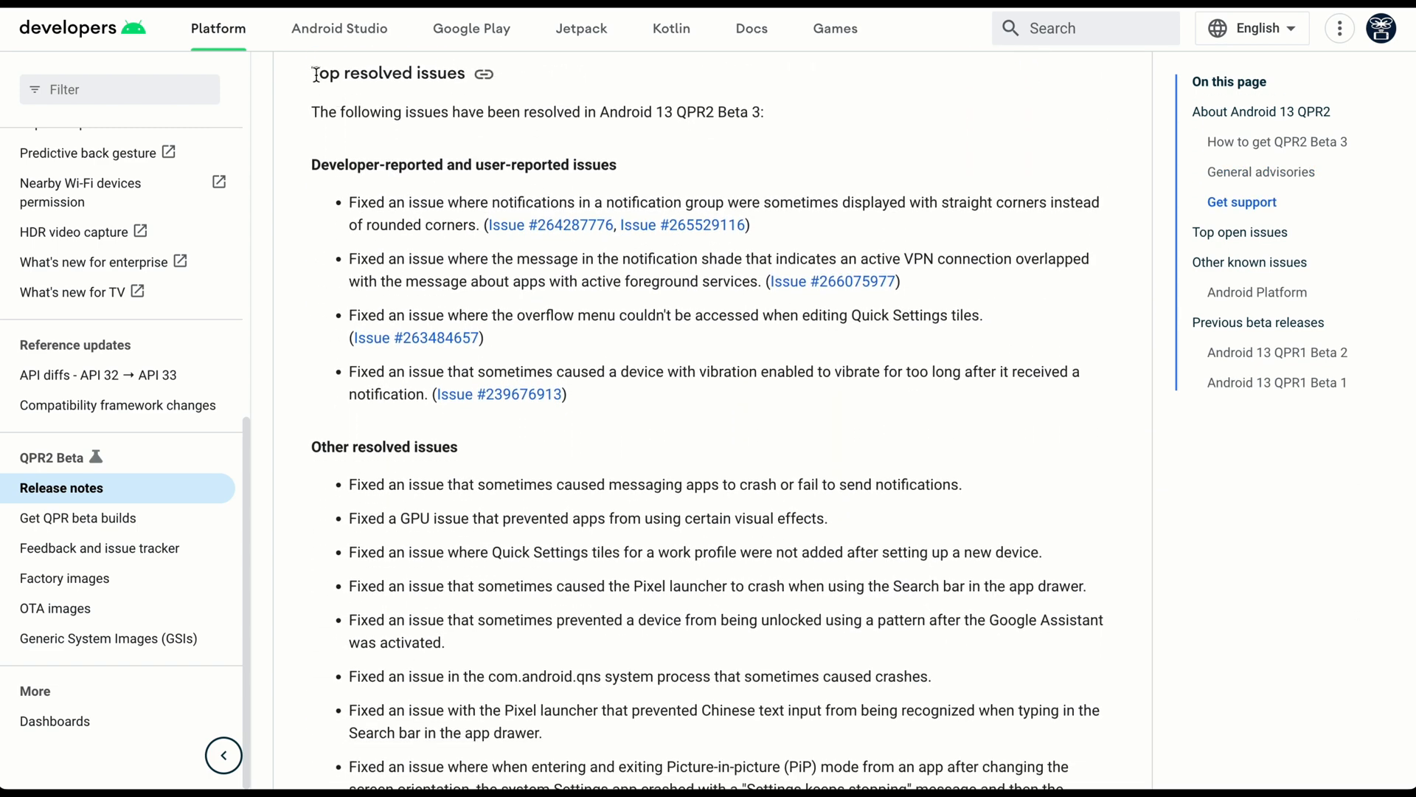
pyautogui.moveTo(545, 103)
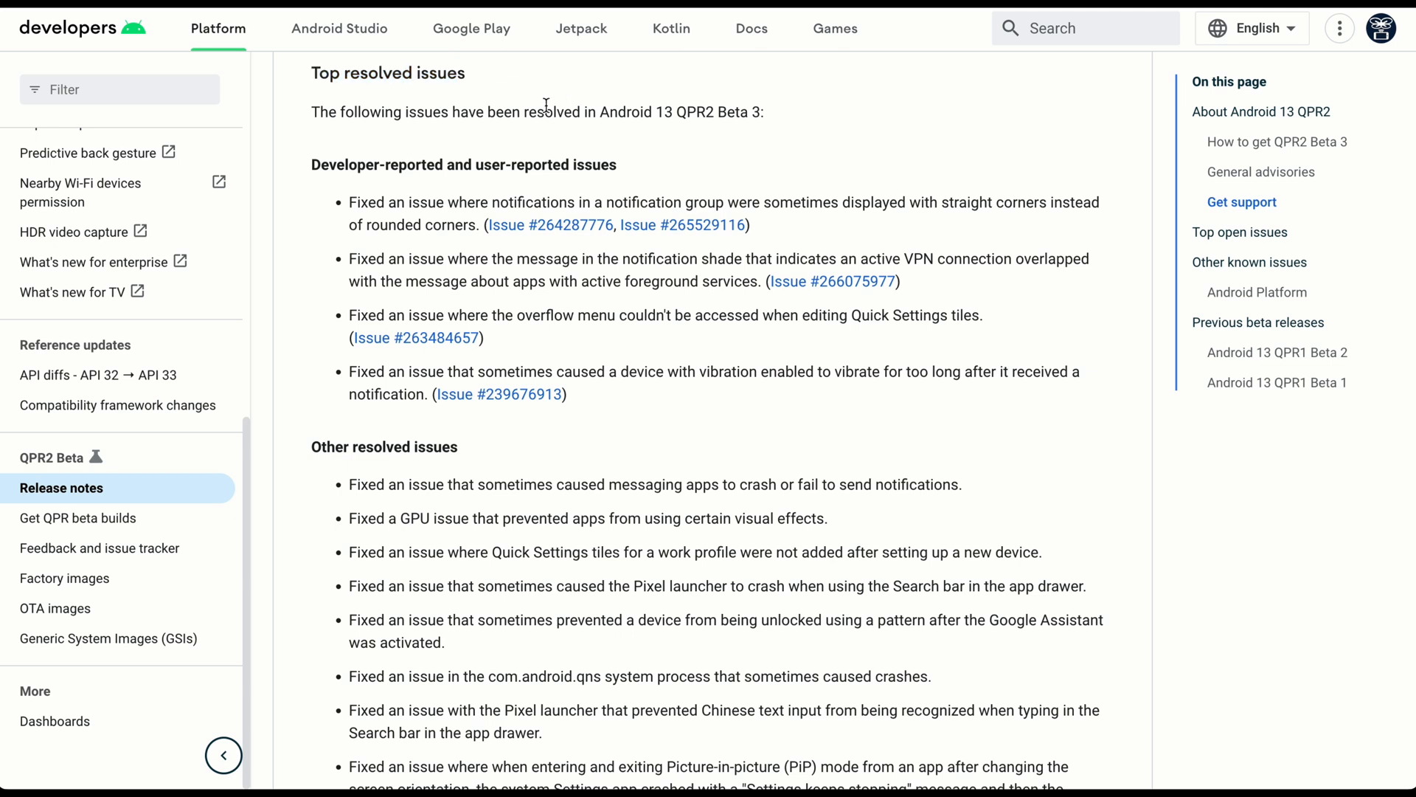
pyautogui.moveTo(577, 168)
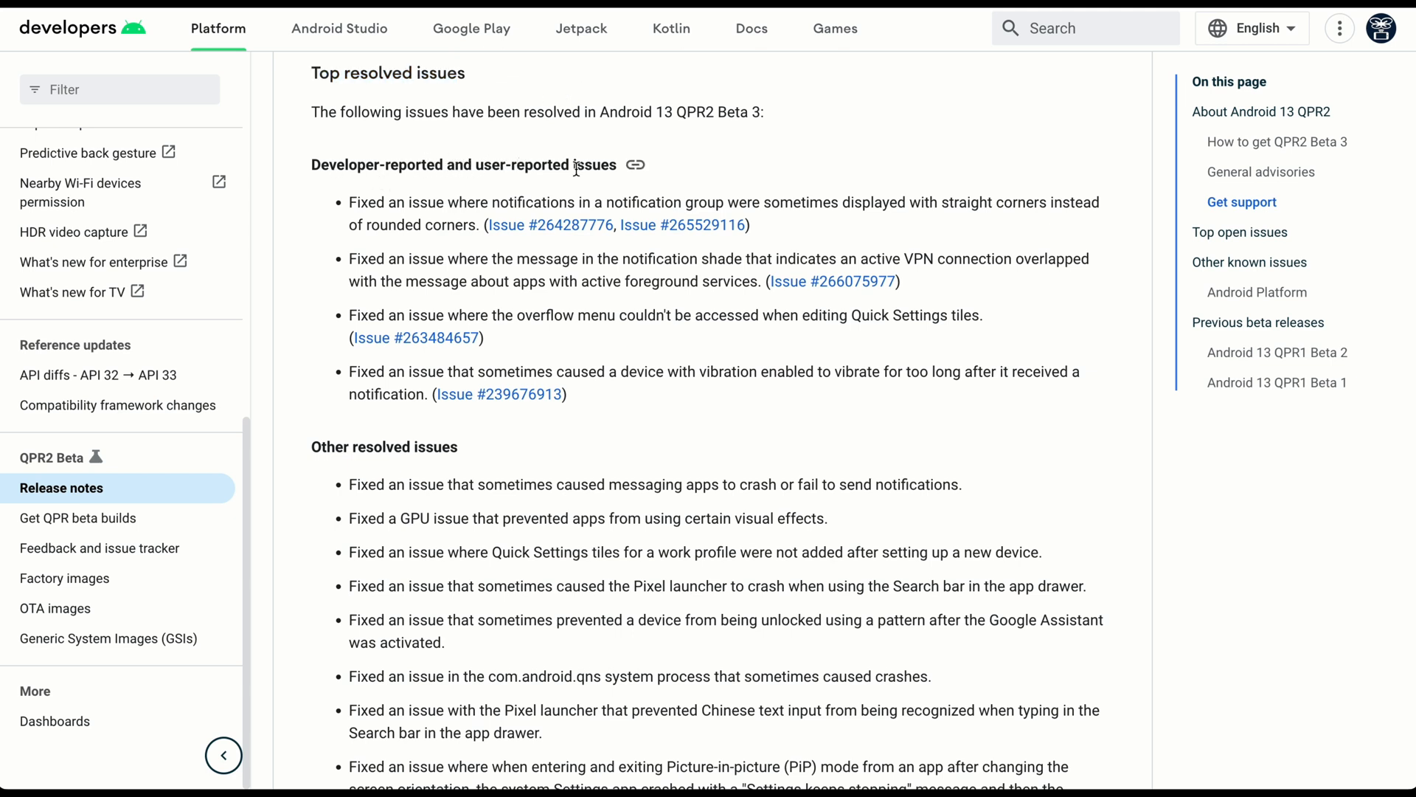
pyautogui.moveTo(335, 323)
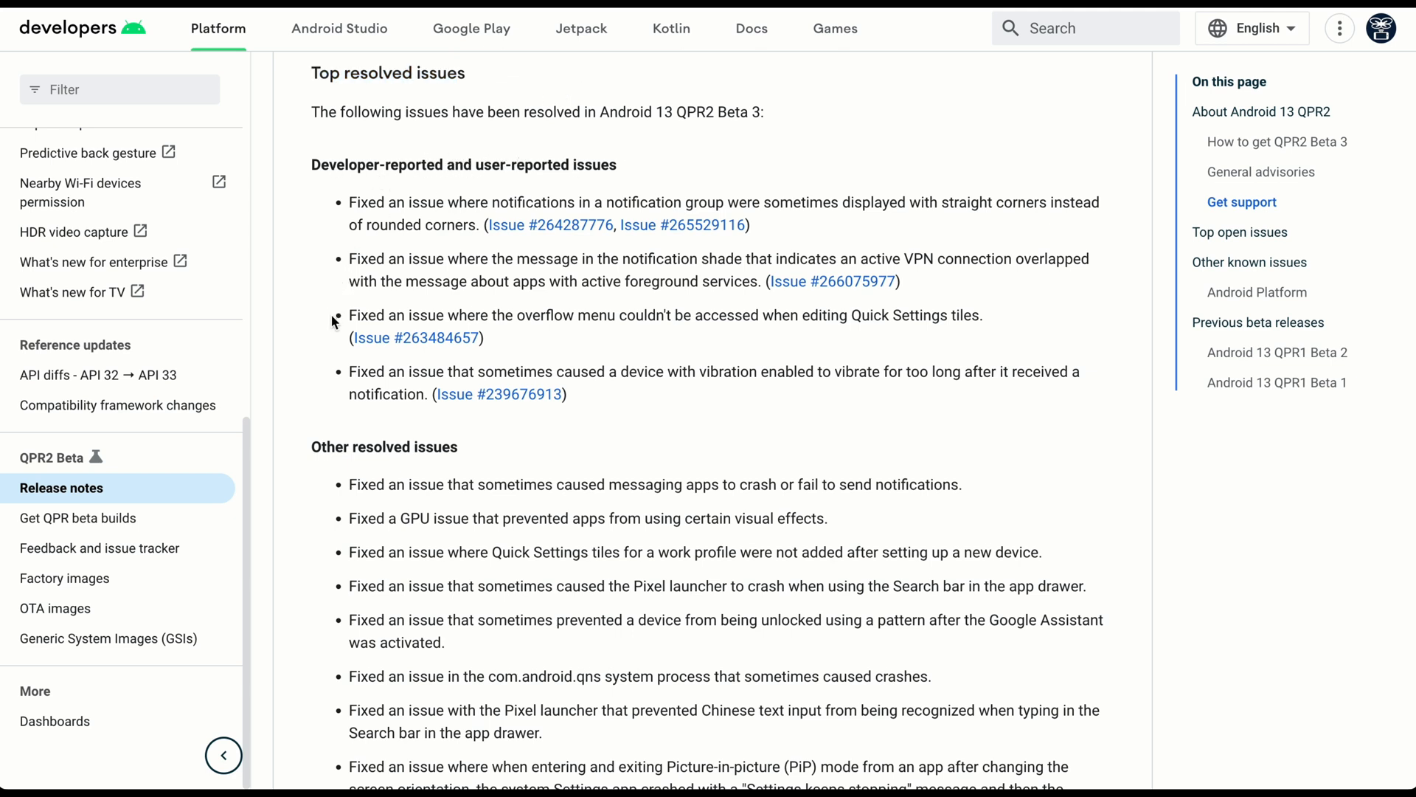
pyautogui.moveTo(325, 388)
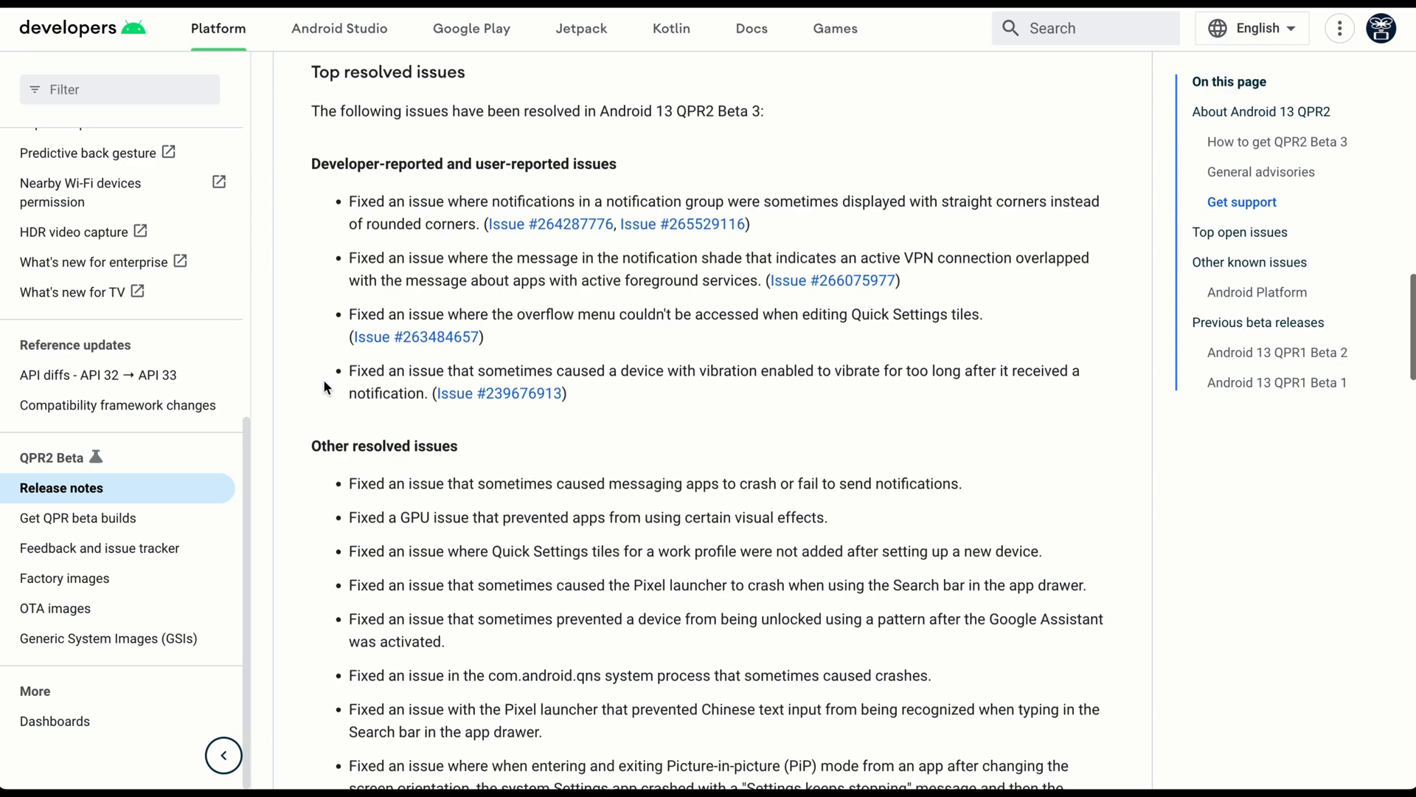
pyautogui.scroll(-3)
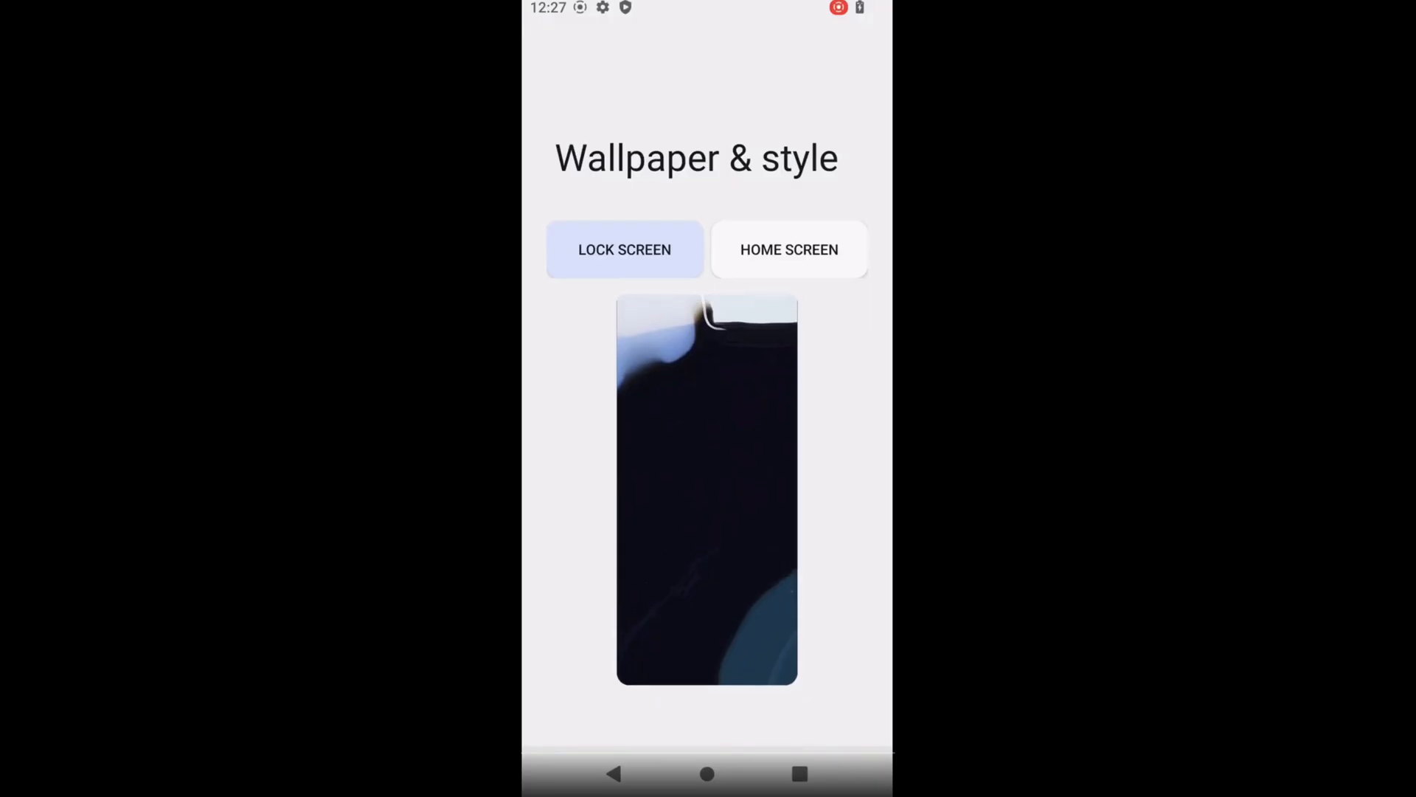
# In lock screen Shortcuts, set the left button to Flashlight
pyautogui.click(788, 249)
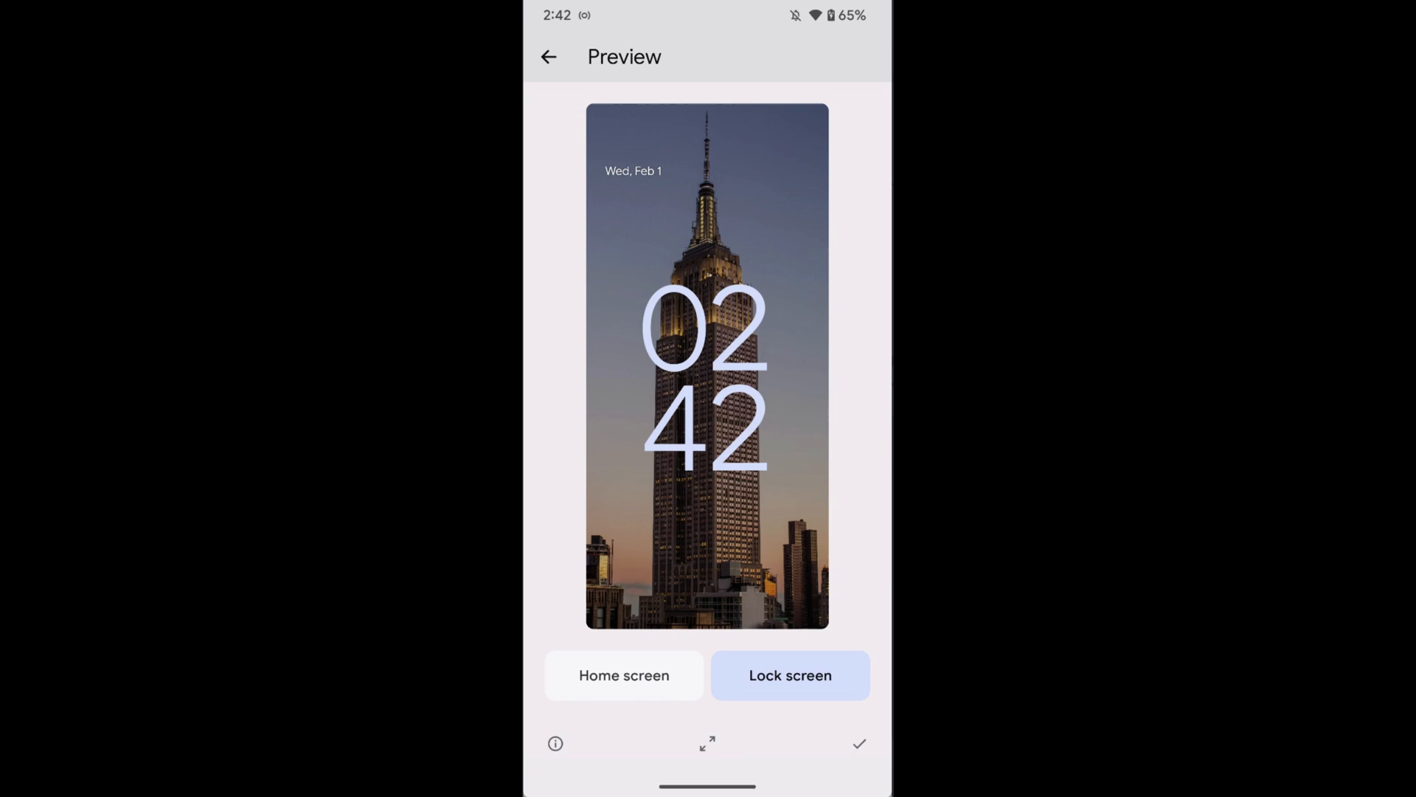
pyautogui.click(707, 742)
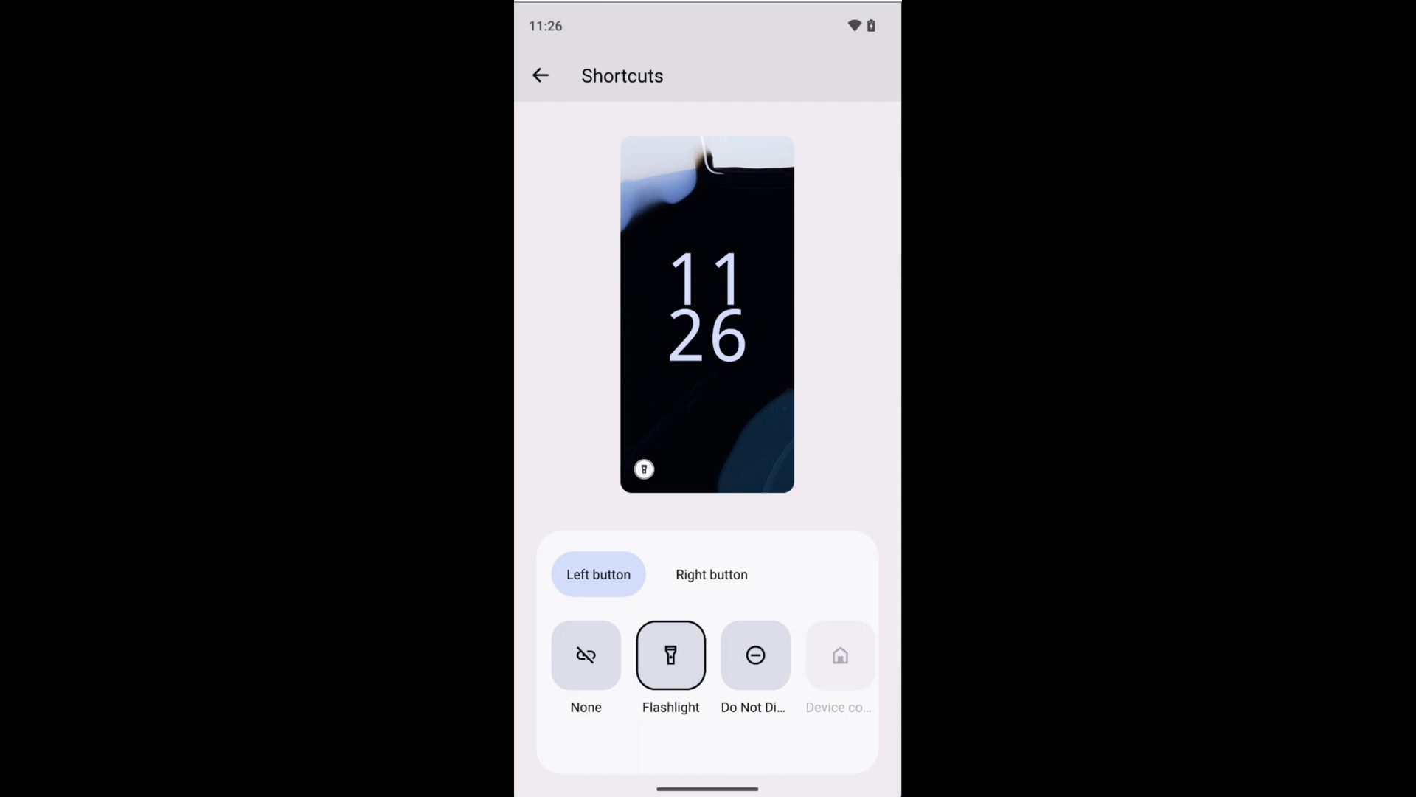
# Set the right button to Do Not Disturb and reveal the Camera option in the row
pyautogui.click(711, 574)
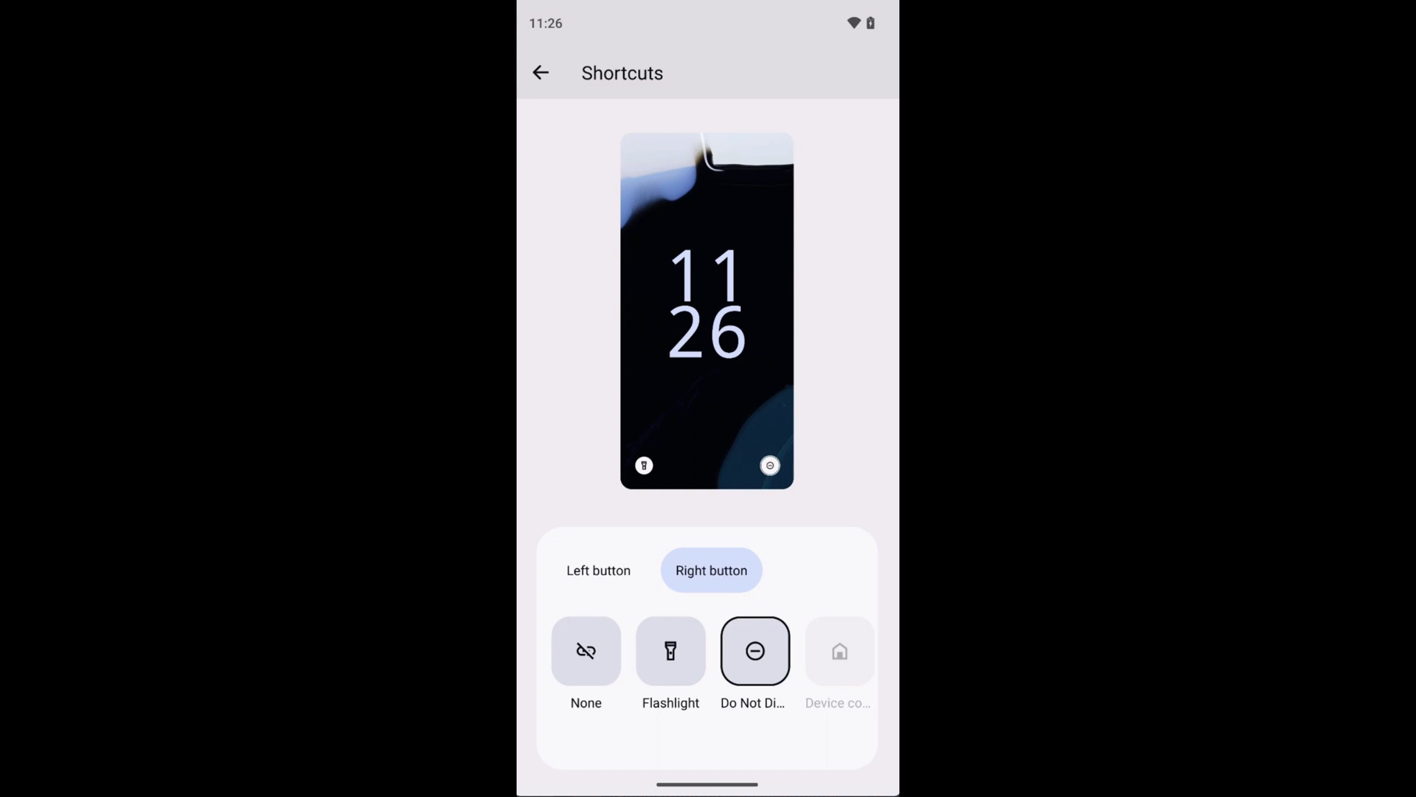
pyautogui.hscroll(-3)
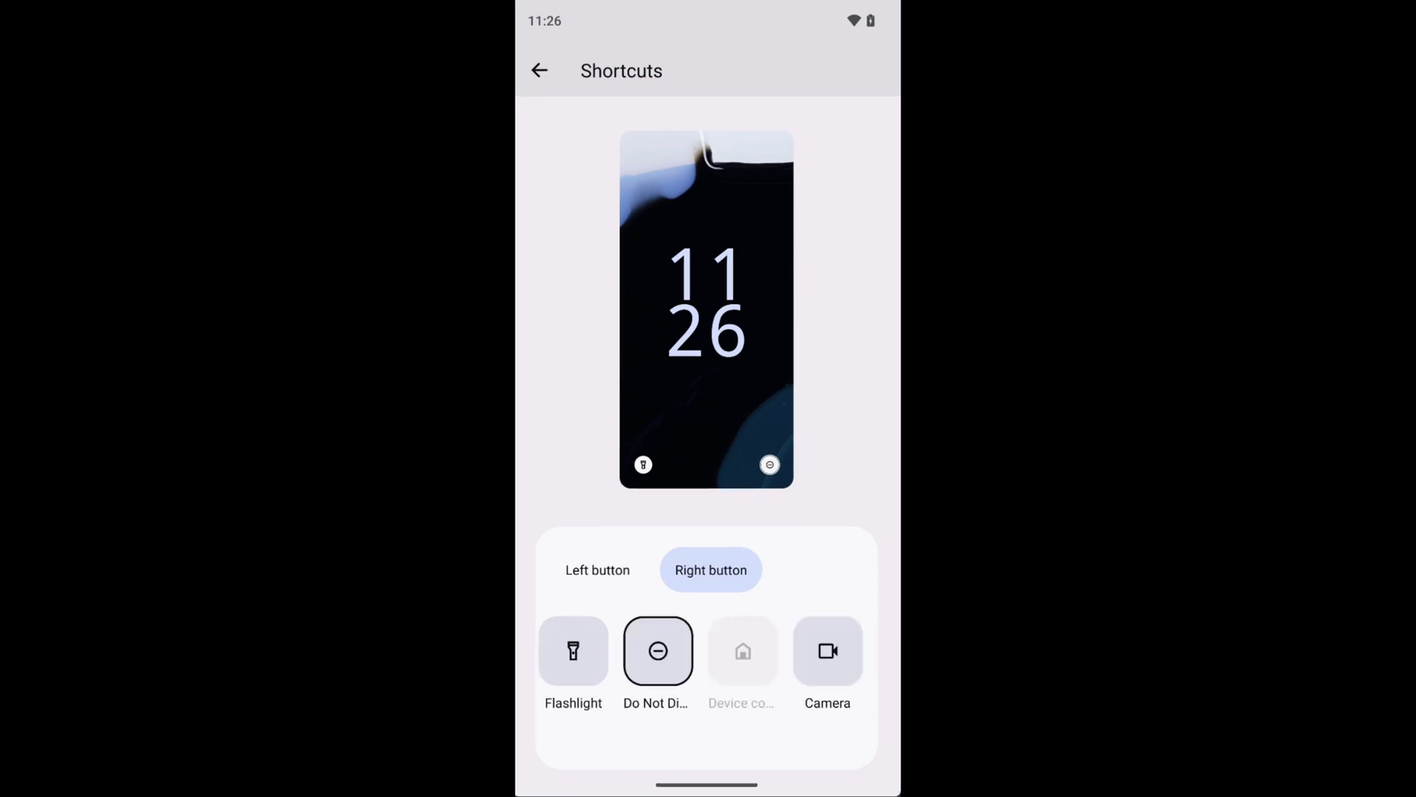